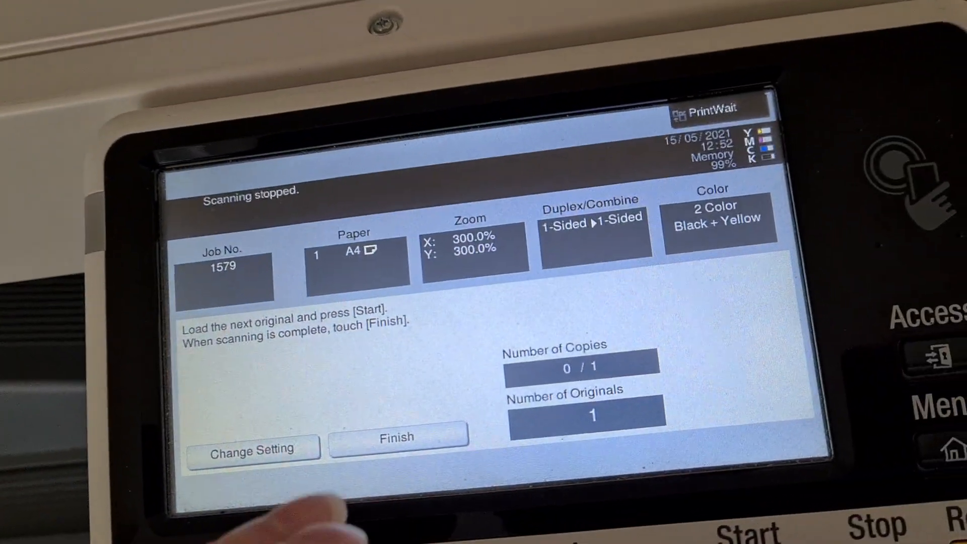
Step: Finish scanning the single original for the 300% black-and-yellow A4 copy
left_click(398, 437)
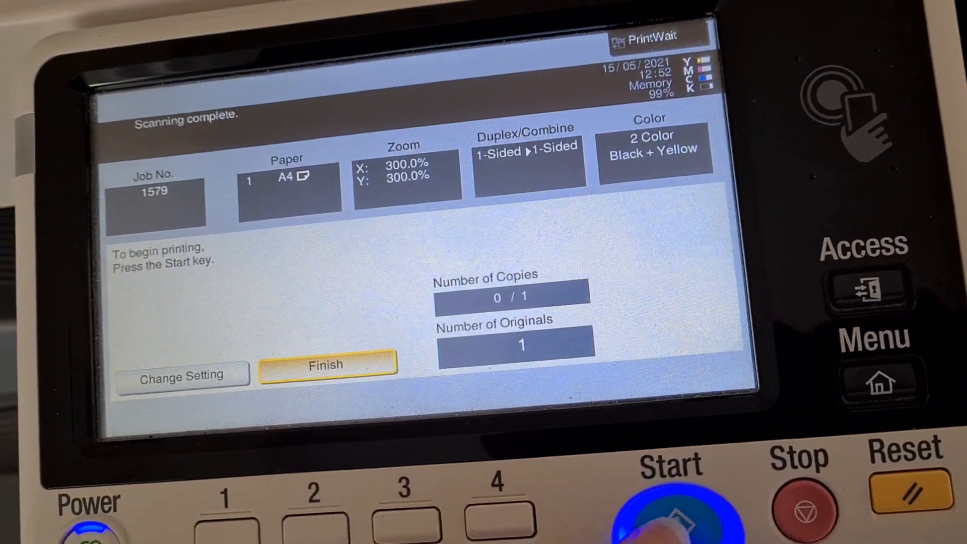